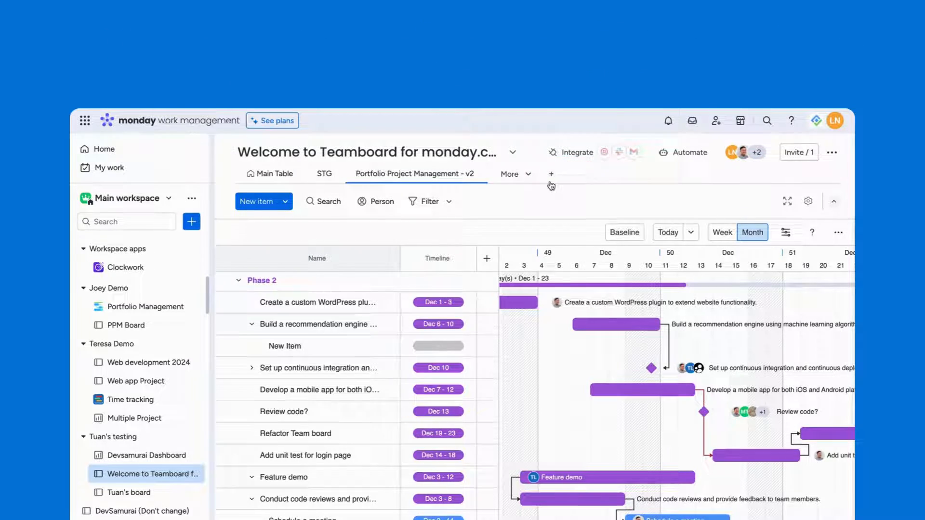
# - Find Project Management among board view apps and Portfolio Management among workspace apps
pyautogui.click(549, 174)
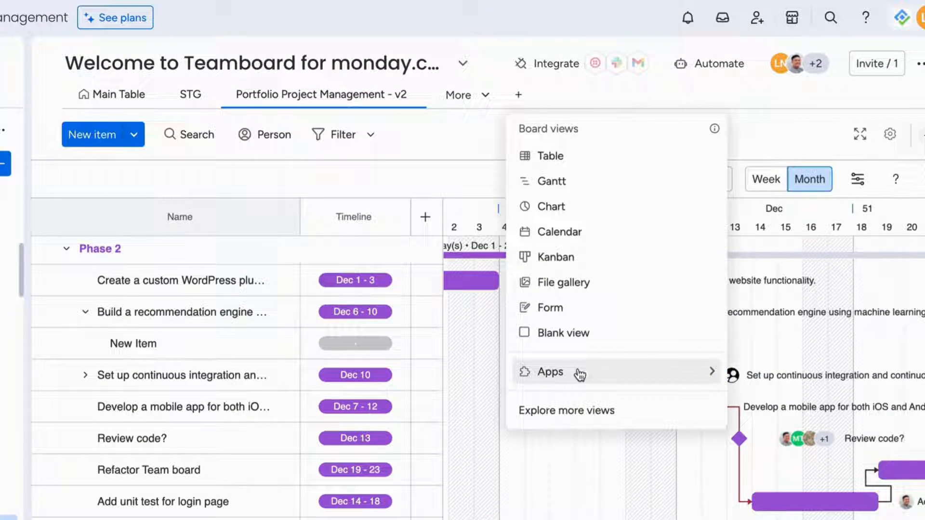
pyautogui.click(548, 371)
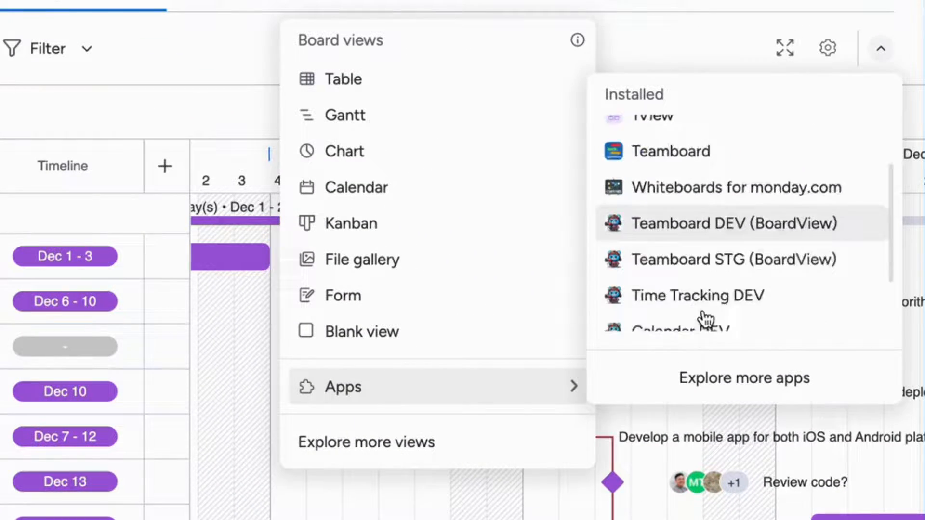
pyautogui.scroll(-3)
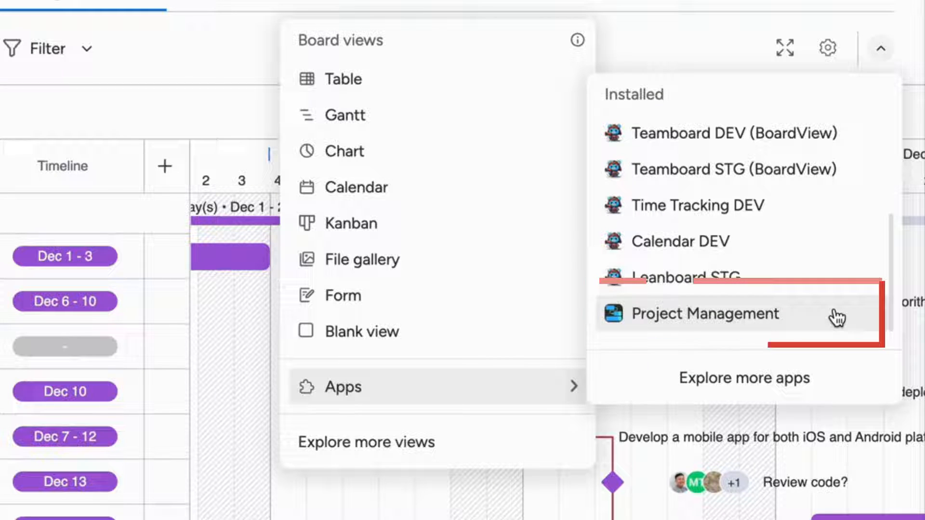
pyautogui.click(703, 313)
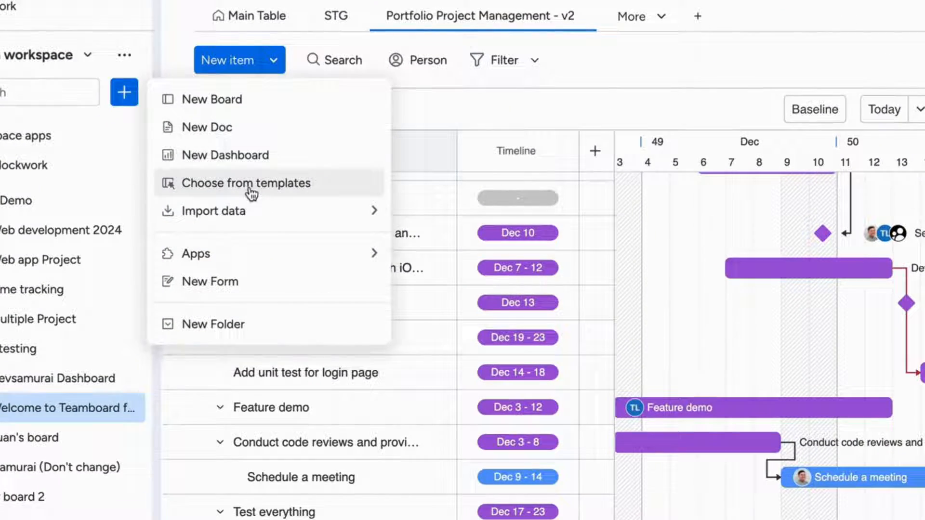
pyautogui.click(197, 253)
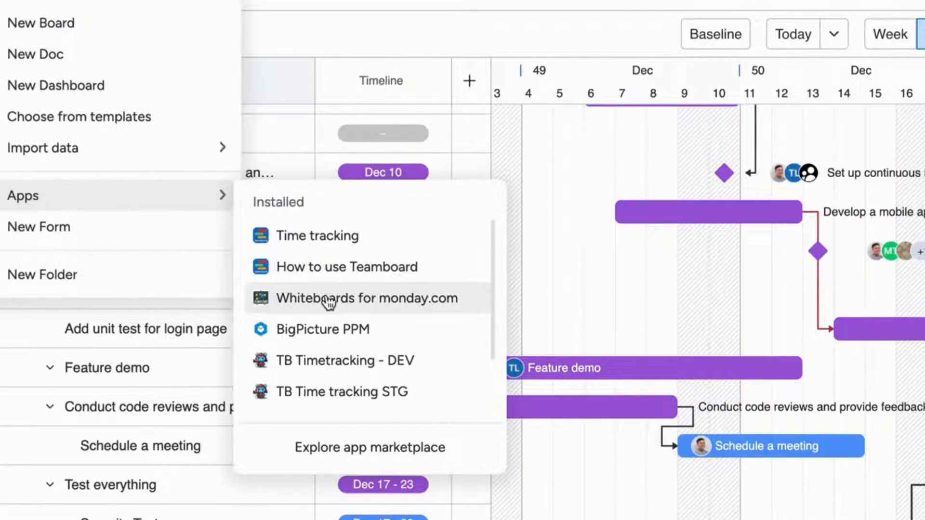
pyautogui.scroll(-3)
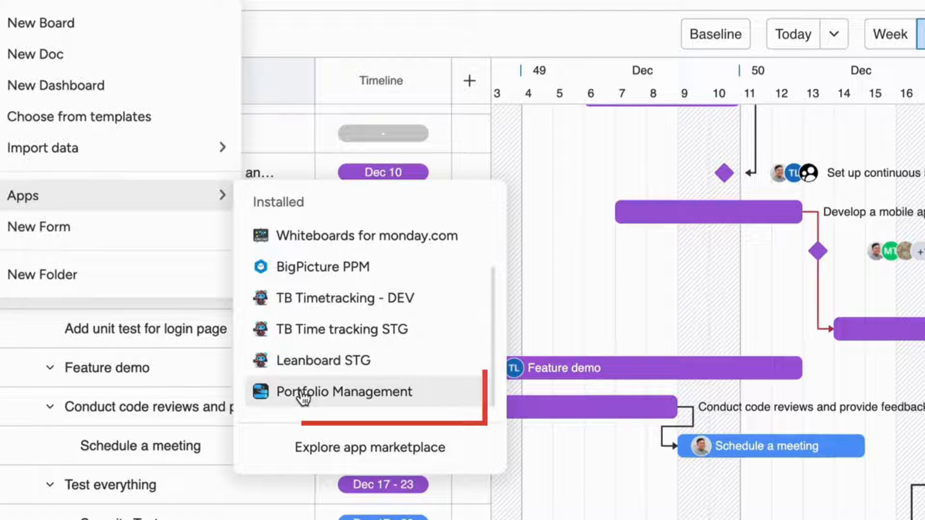
pyautogui.moveTo(475, 439)
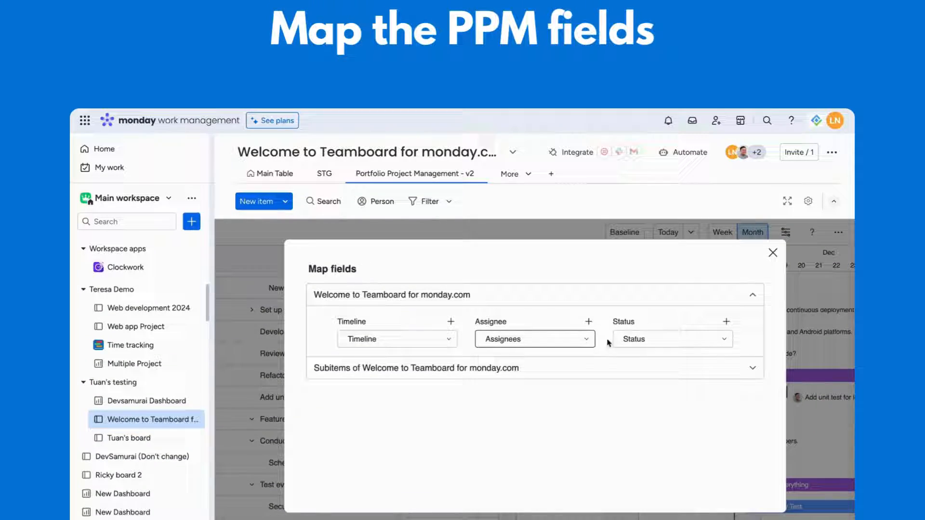
# - Check the Subitems field mapping, then return to the board items' mapping
pyautogui.click(752, 368)
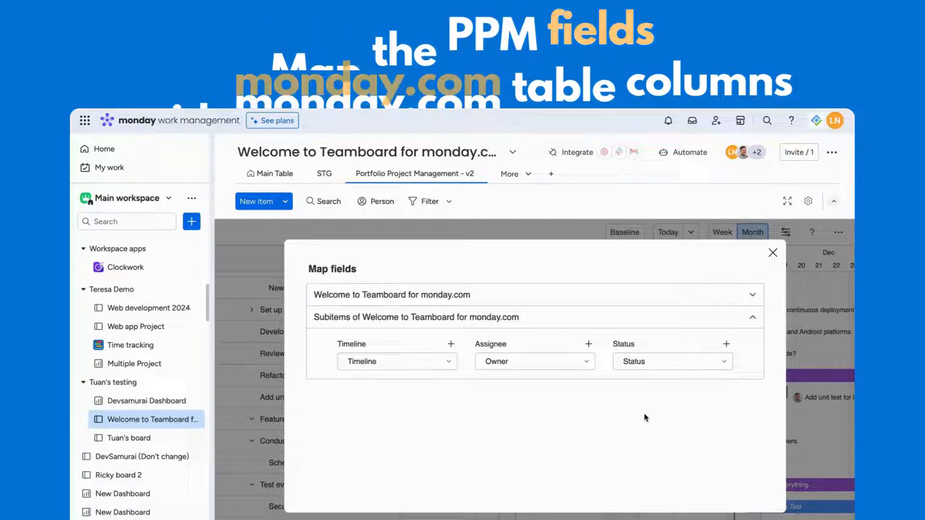
pyautogui.click(772, 252)
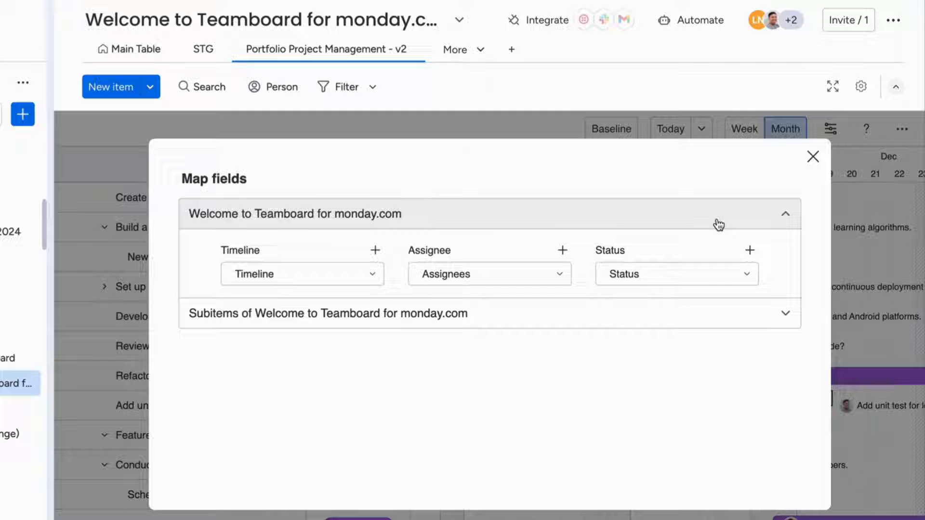
pyautogui.moveTo(245, 262)
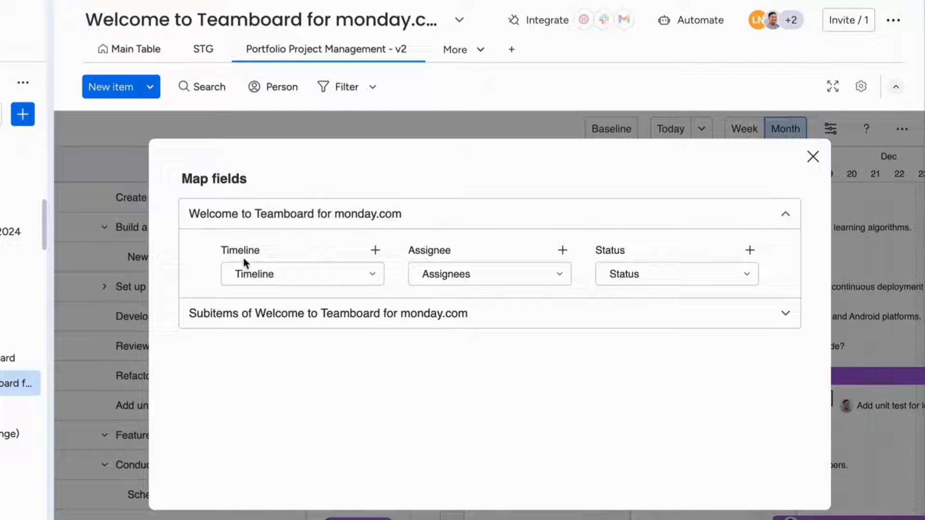
pyautogui.moveTo(489, 274)
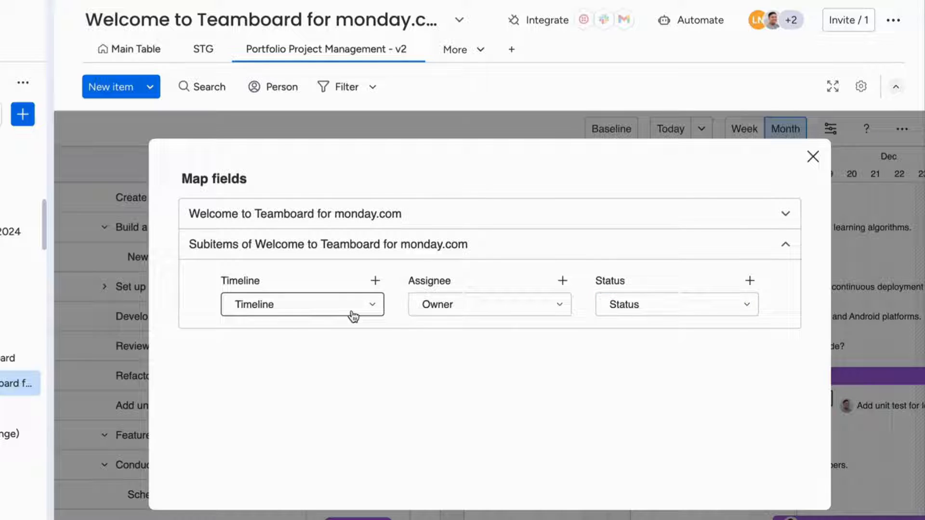
pyautogui.moveTo(610, 313)
pyautogui.write('integ')
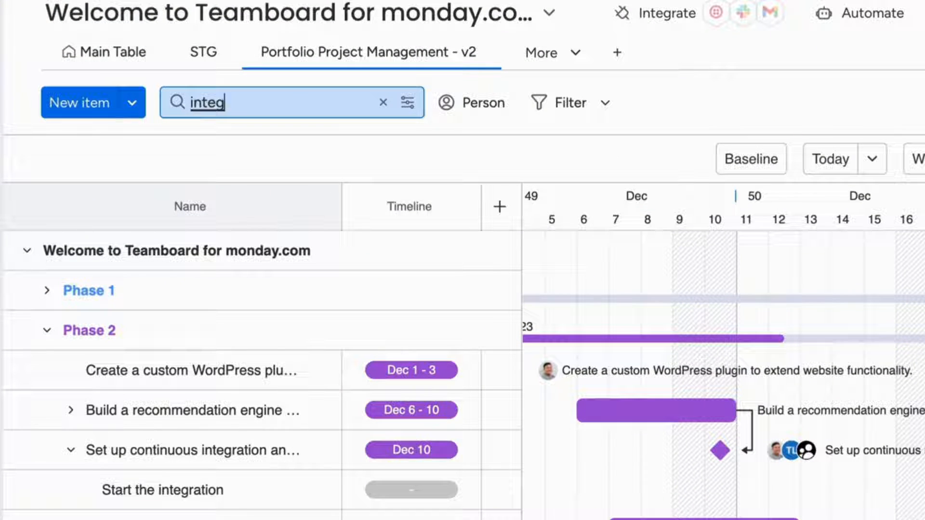
# - Search 'integration', select Start the integration, and draw its bar on the timeline
pyautogui.write('ration')
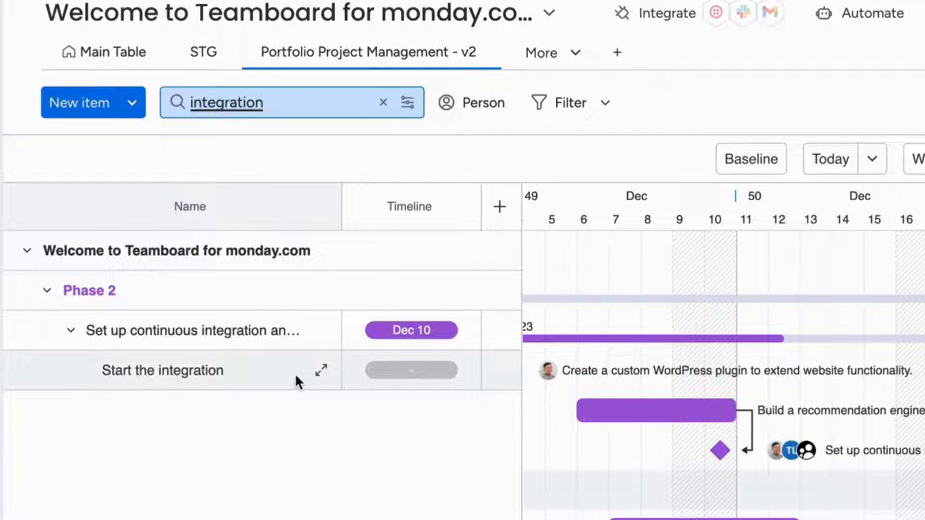
pyautogui.click(383, 102)
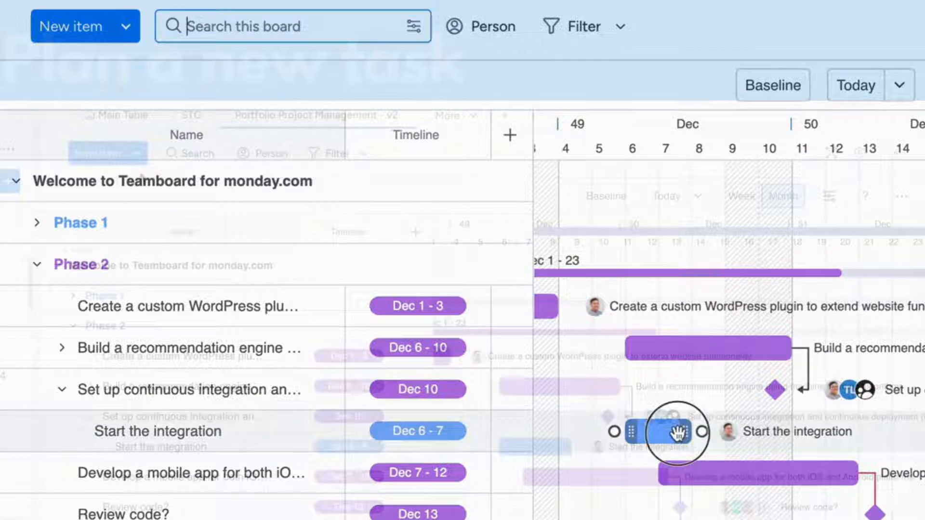
pyautogui.click(116, 27)
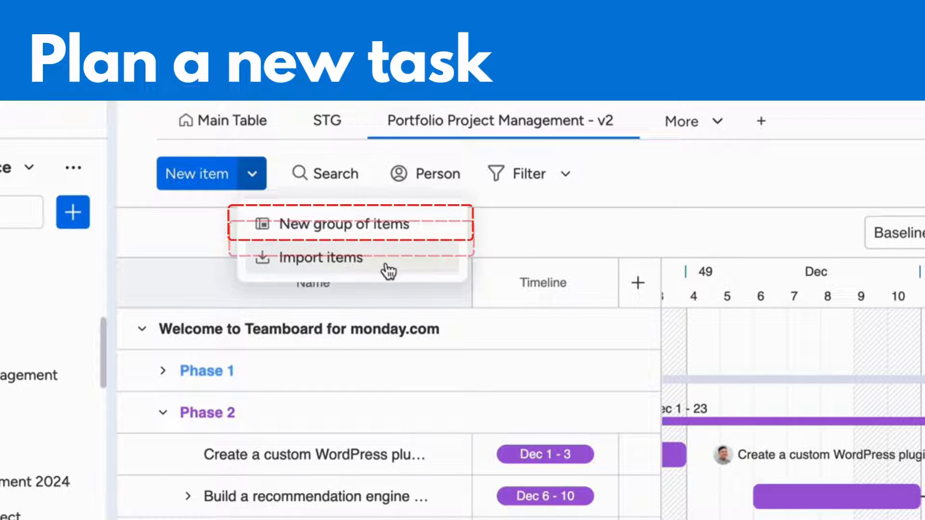
pyautogui.moveTo(457, 268)
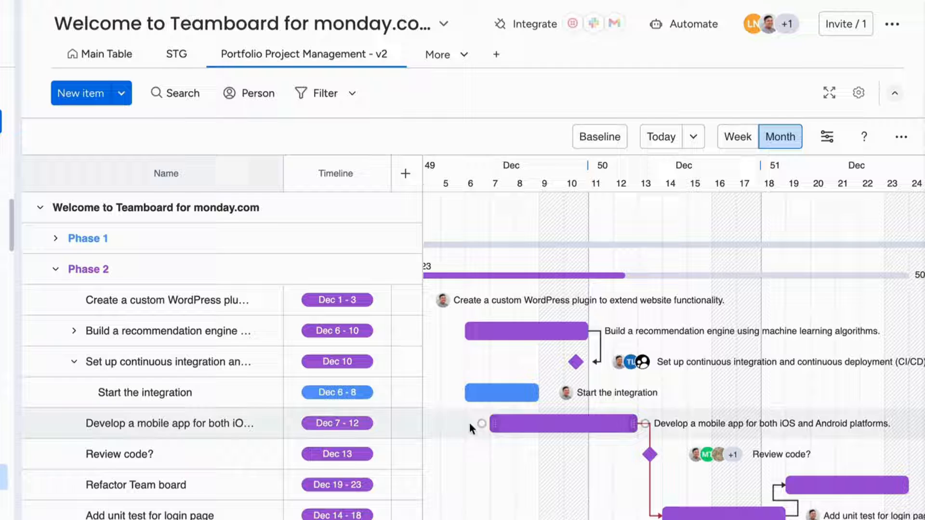
# - View the Start the integration item details card
pyautogui.click(145, 392)
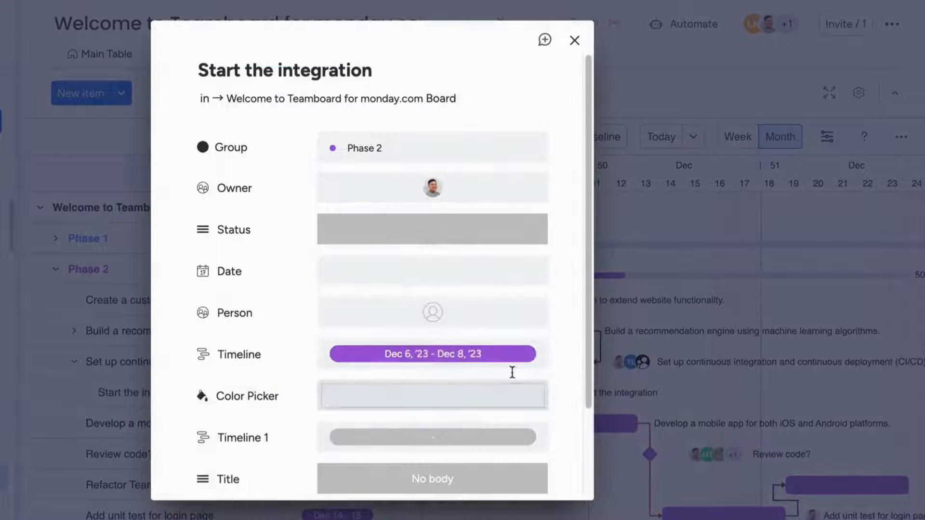
pyautogui.scroll(-3)
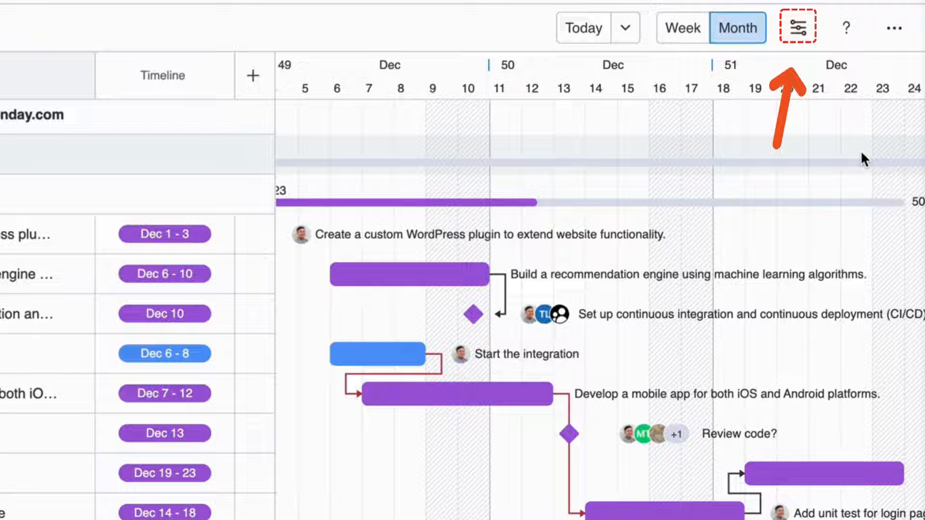
pyautogui.moveTo(795, 26)
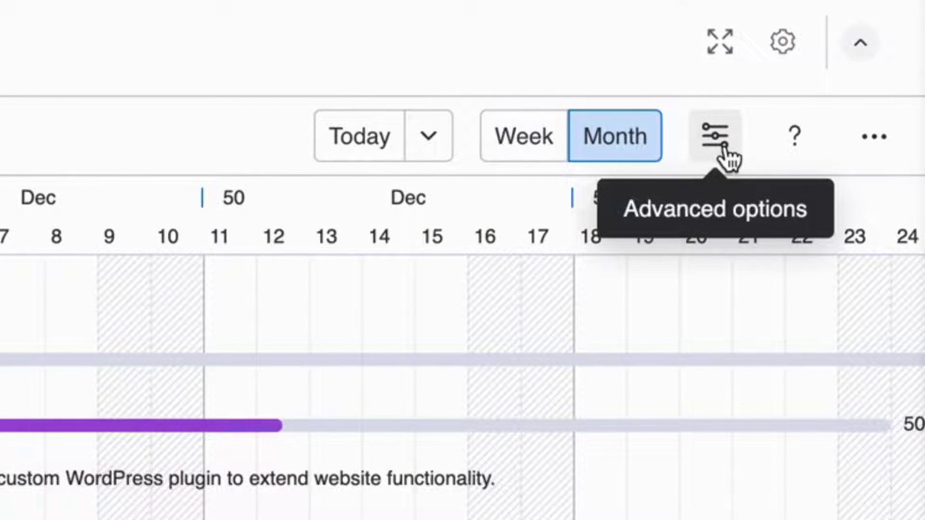
# - Switch on Auto-schedule tasks in the Gantt advanced options
pyautogui.click(714, 136)
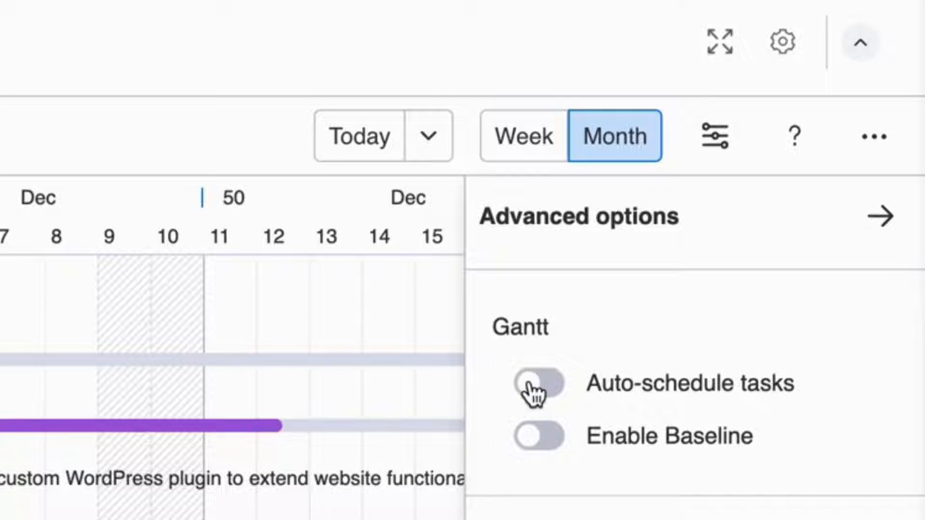
pyautogui.click(536, 381)
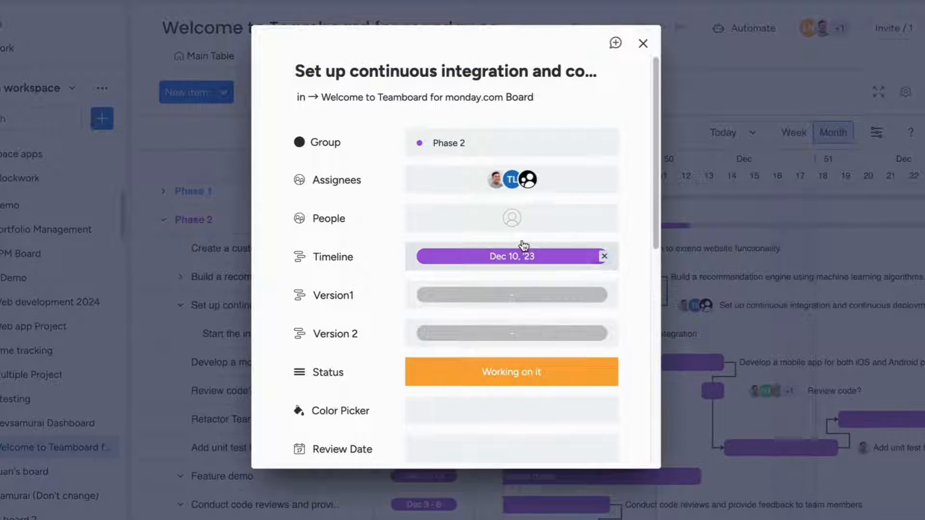
# - Select a Gantt item and open options for the Review code? milestone
pyautogui.scroll(-3)
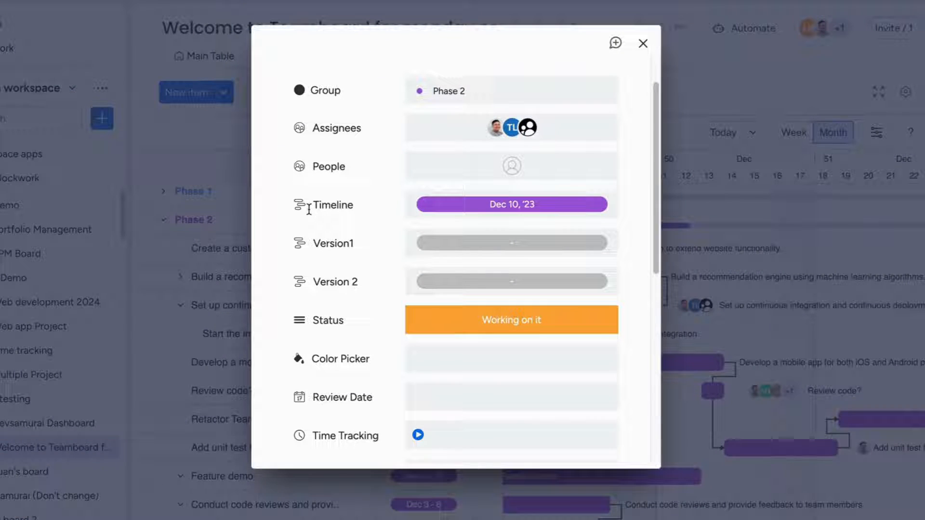
pyautogui.click(510, 204)
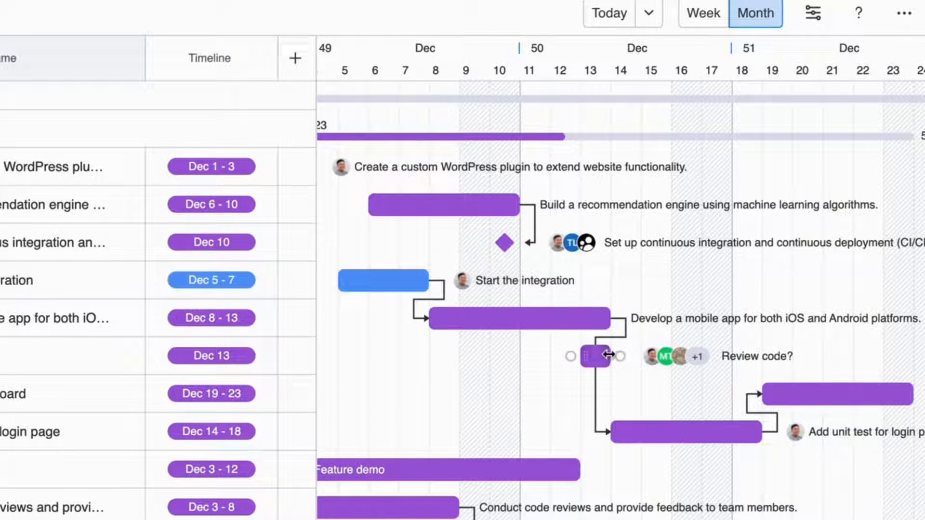
pyautogui.rightClick(593, 356)
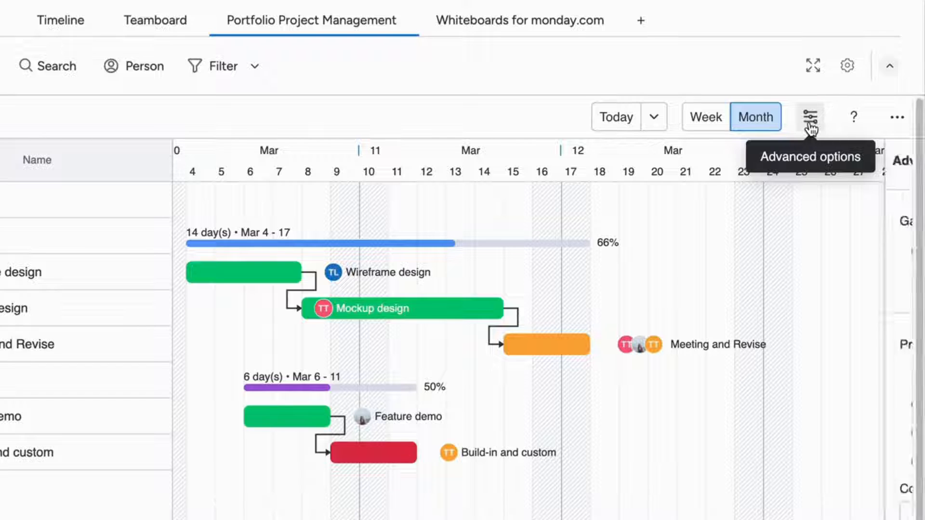
# - Enable Baseline, create a New Baseline, and show it on the Gantt chart
pyautogui.click(809, 116)
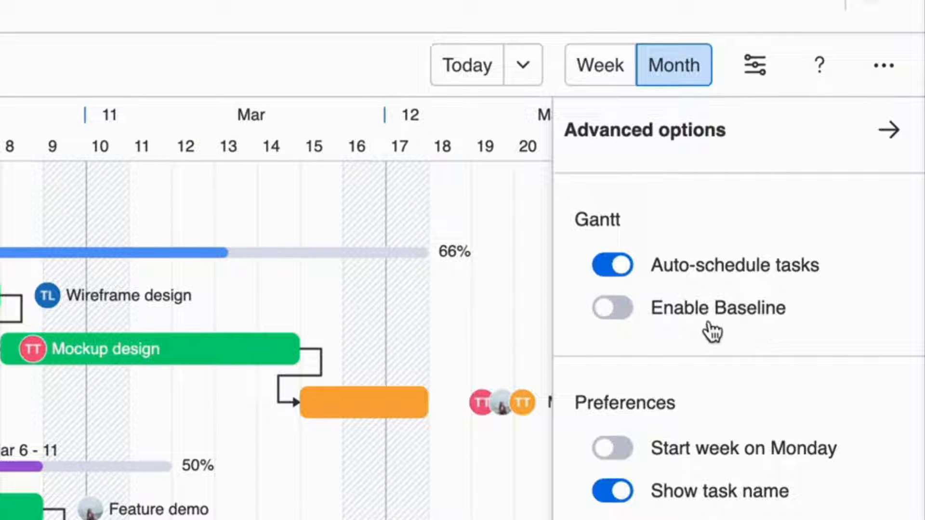
pyautogui.click(612, 308)
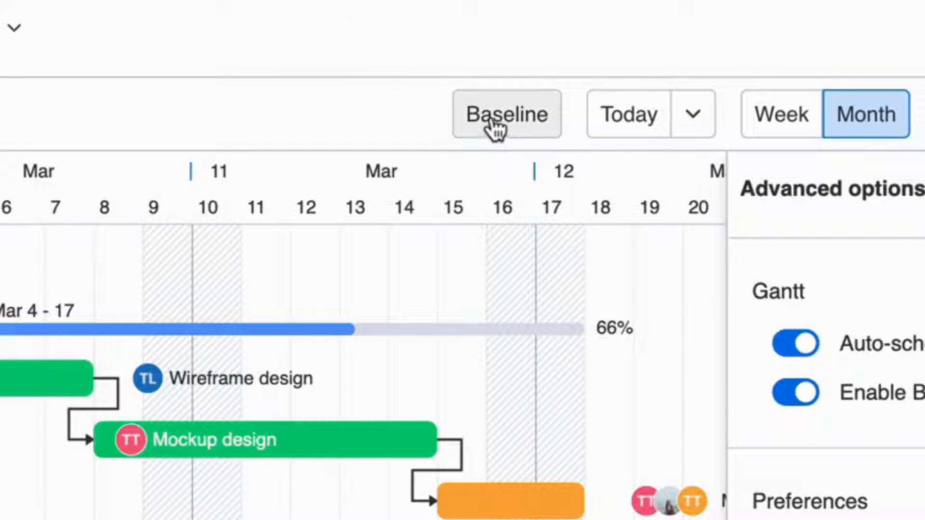
pyautogui.click(505, 114)
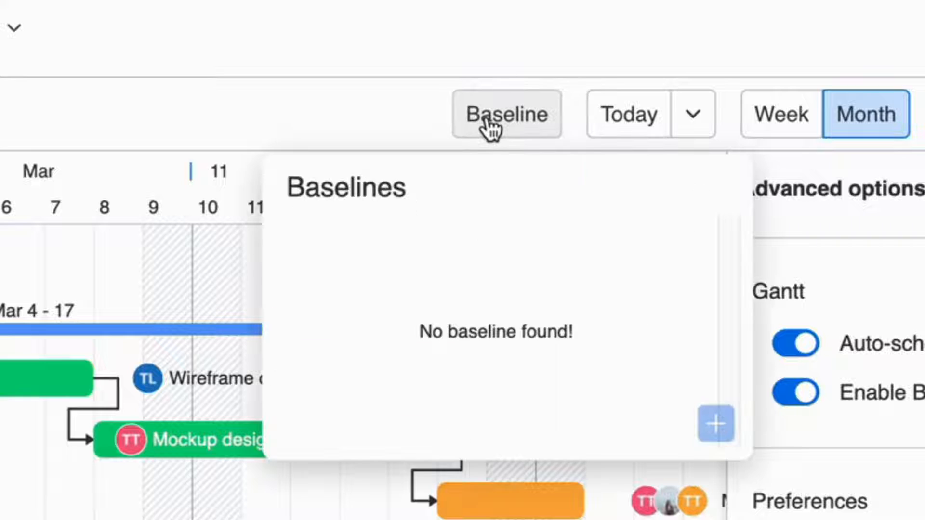
pyautogui.click(715, 423)
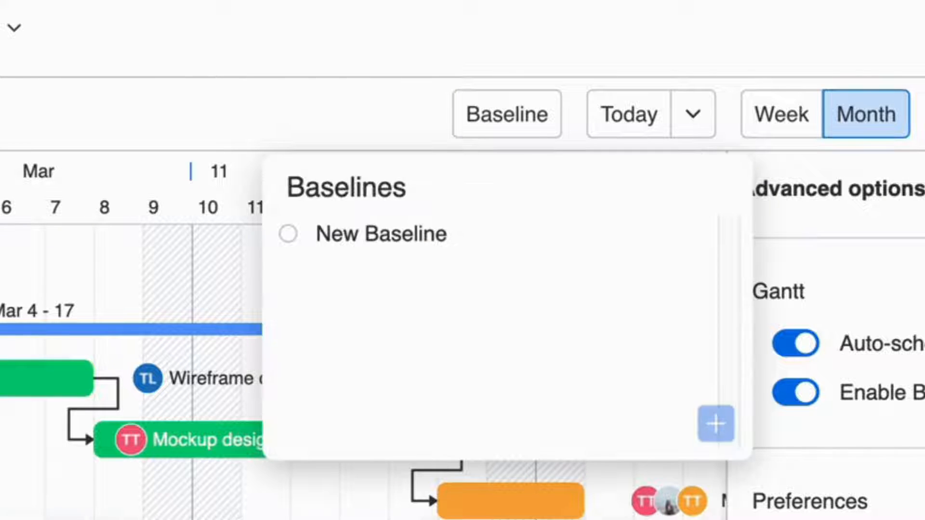
pyautogui.moveTo(307, 244)
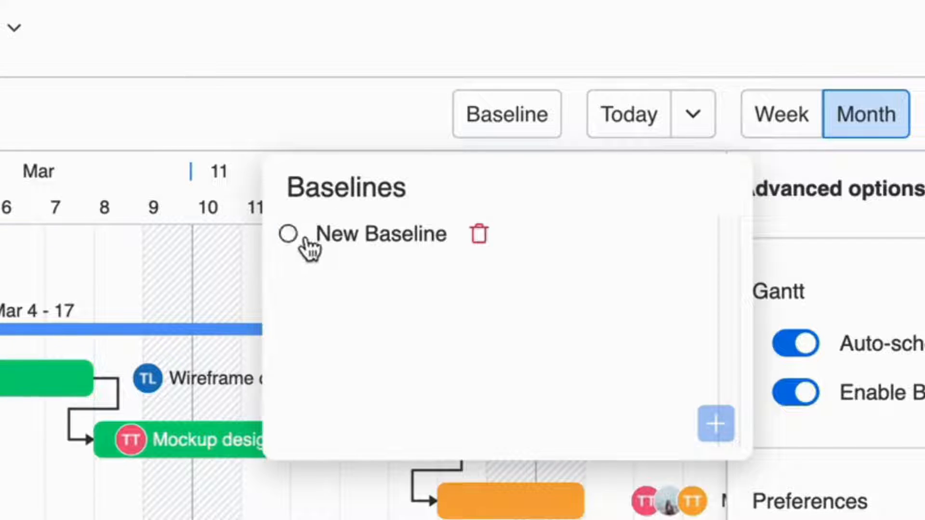
pyautogui.click(287, 233)
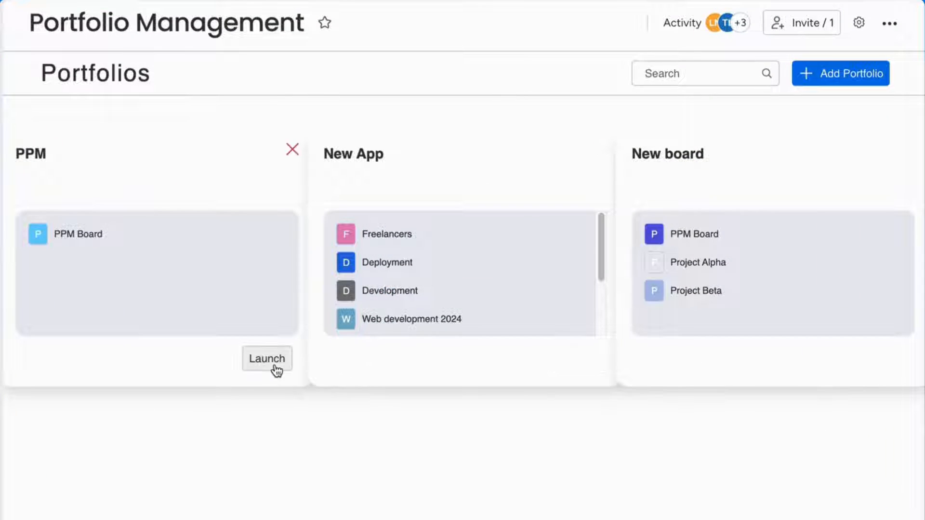
# - Launch the PPM portfolio card in the Portfolio Management app
pyautogui.click(267, 359)
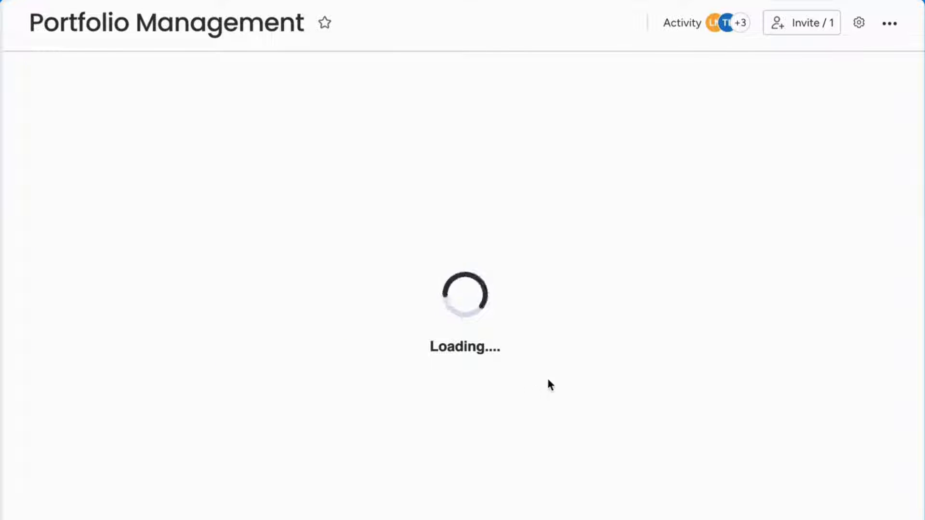